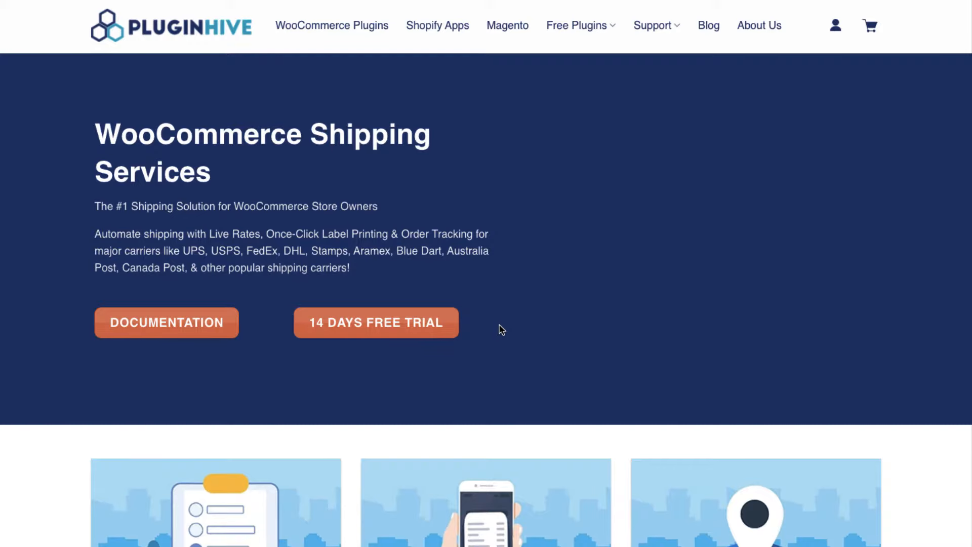
Step: Scroll to the Get Started For Free form and start the 14-day free trial
scroll(down, 3)
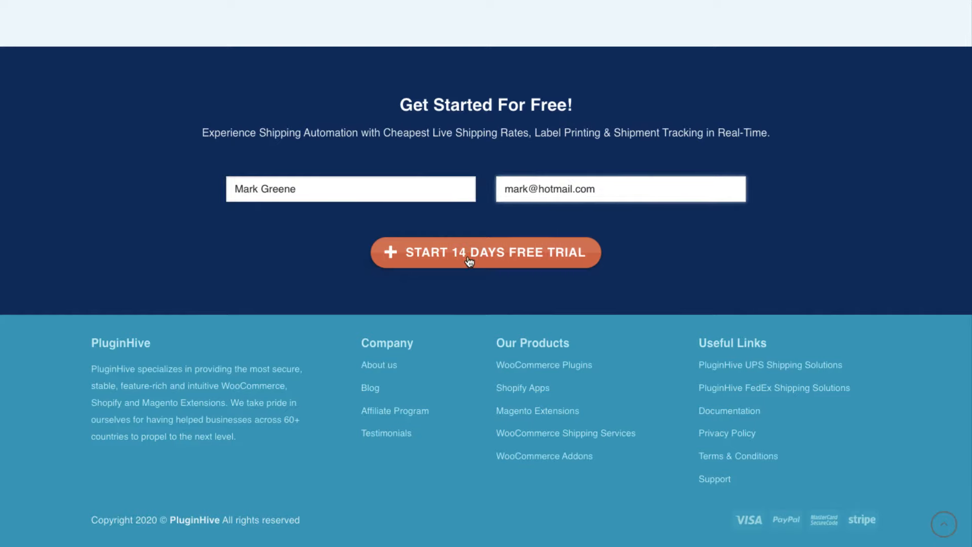
click(485, 252)
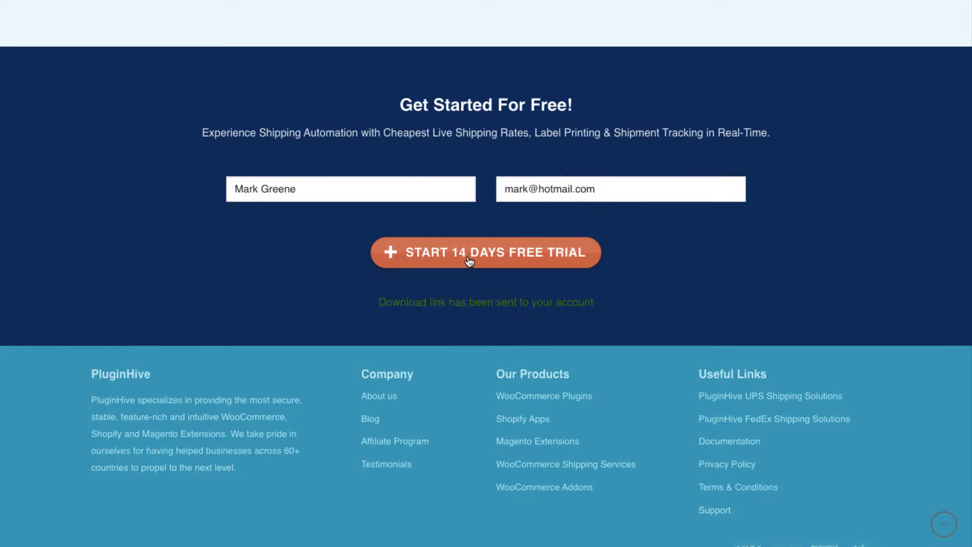
click(485, 251)
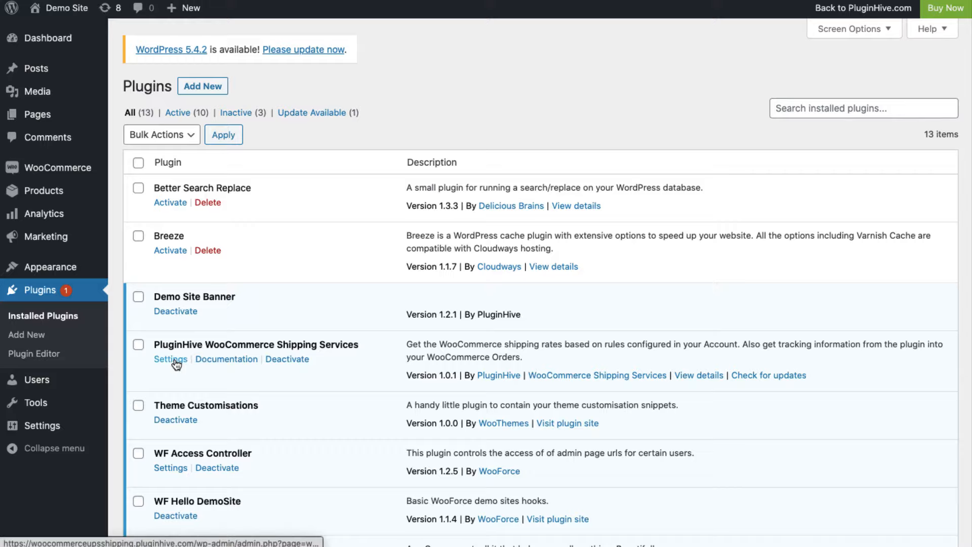
Step: Open PluginHive WooCommerce Shipping Services settings from Plugins and register the store
click(171, 359)
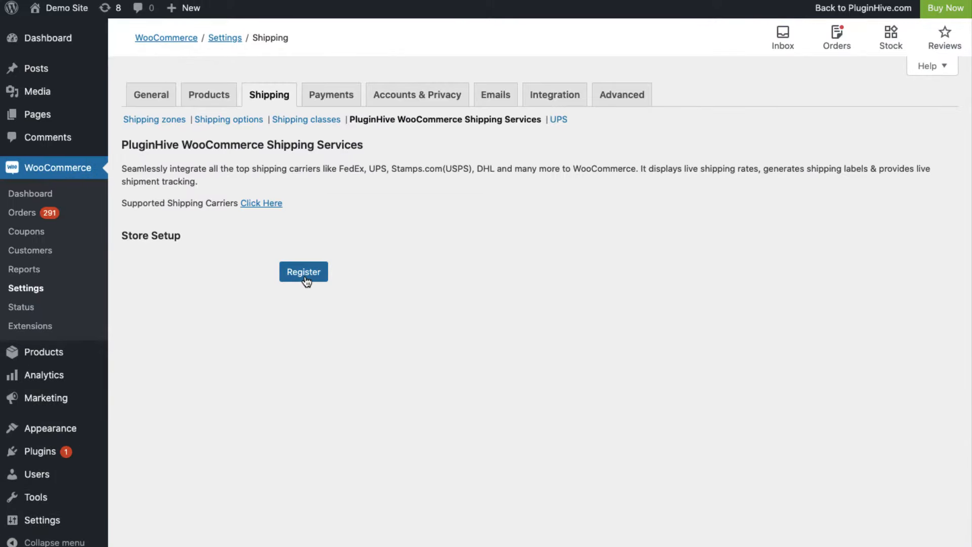
click(304, 272)
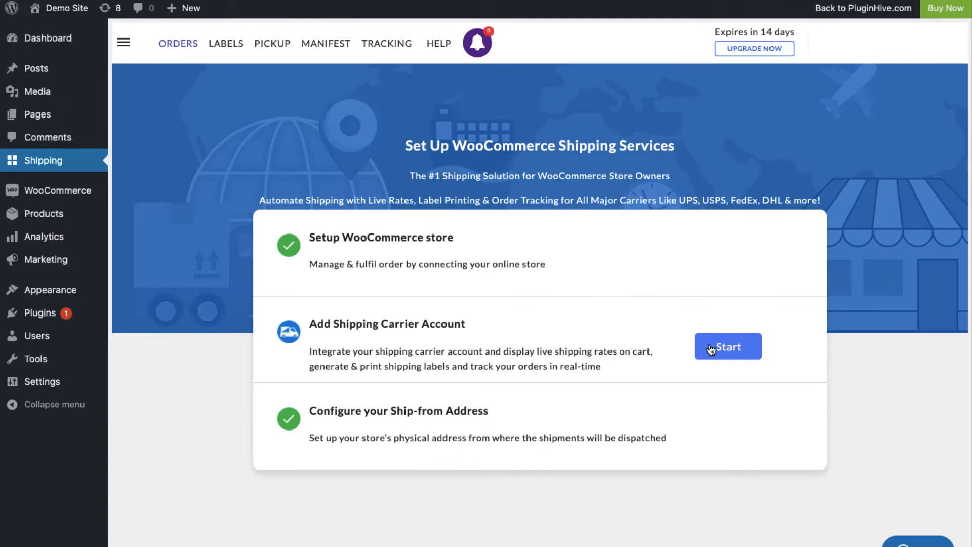
Step: Register a Purolator business account, activate its shipping profile, and get a PluginHive activation key
click(727, 346)
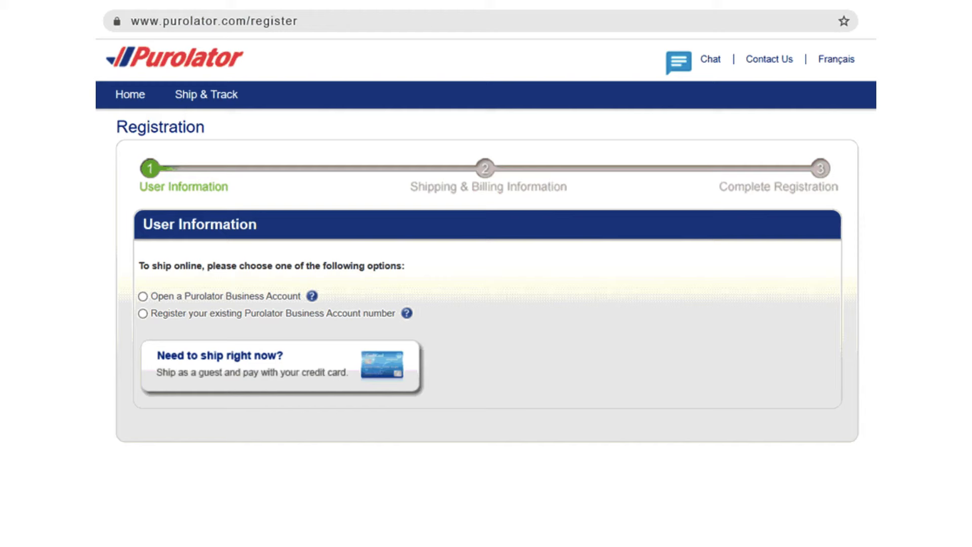
click(143, 296)
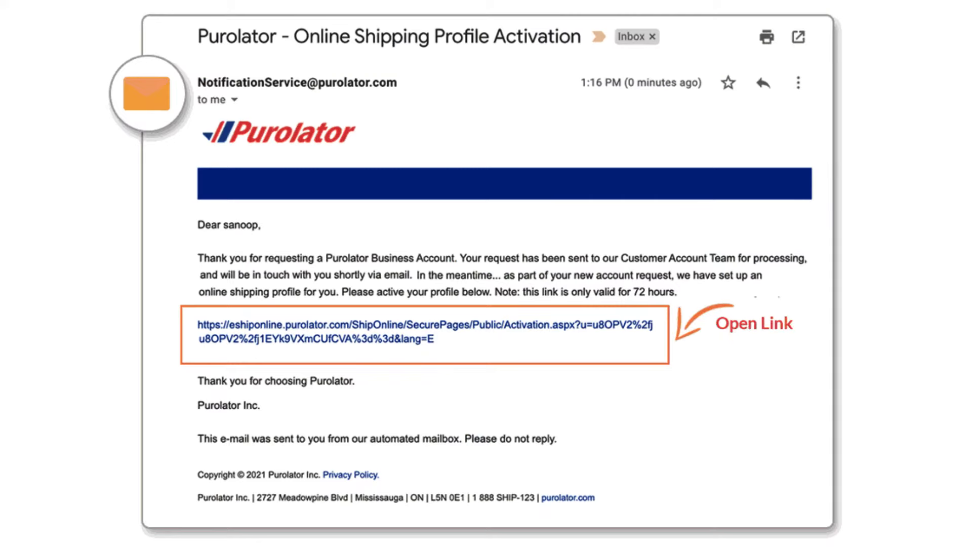
click(430, 334)
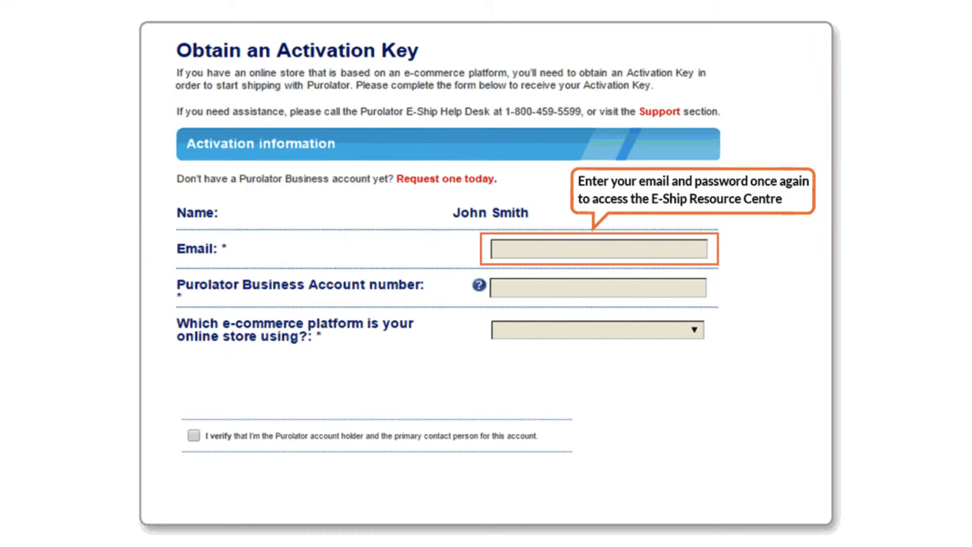
click(597, 329)
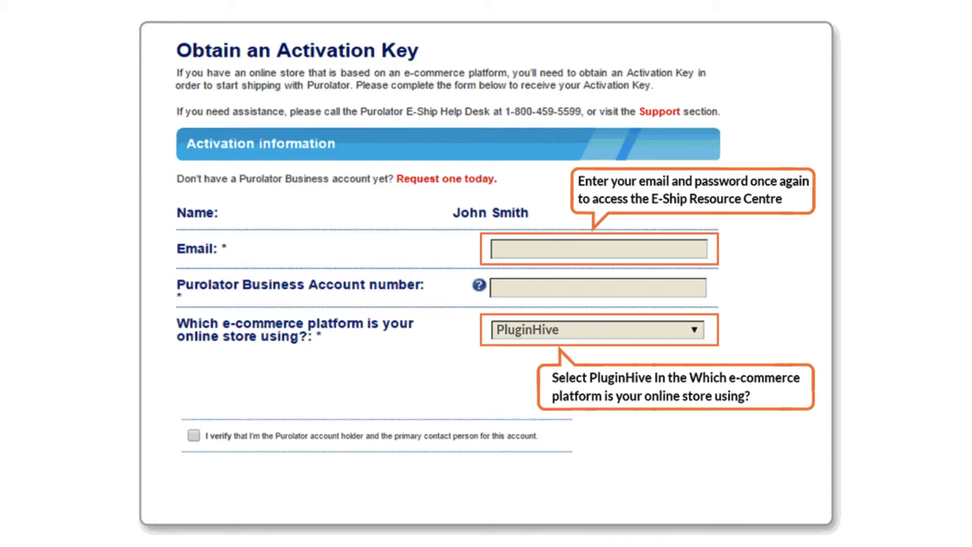
click(193, 435)
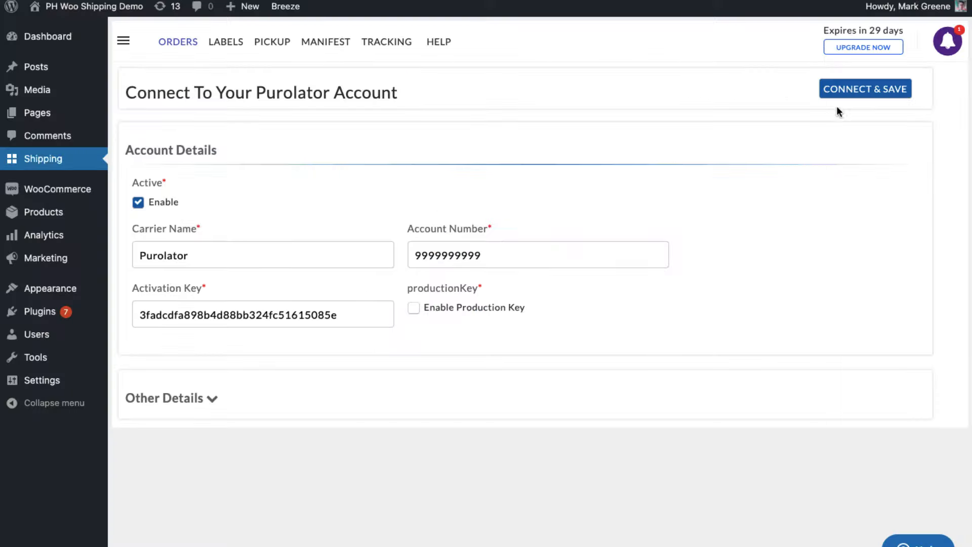
Step: Connect the Purolator account and add Express 9AM, 10:30AM and U.S. 10:30AM to its rates rule
click(864, 89)
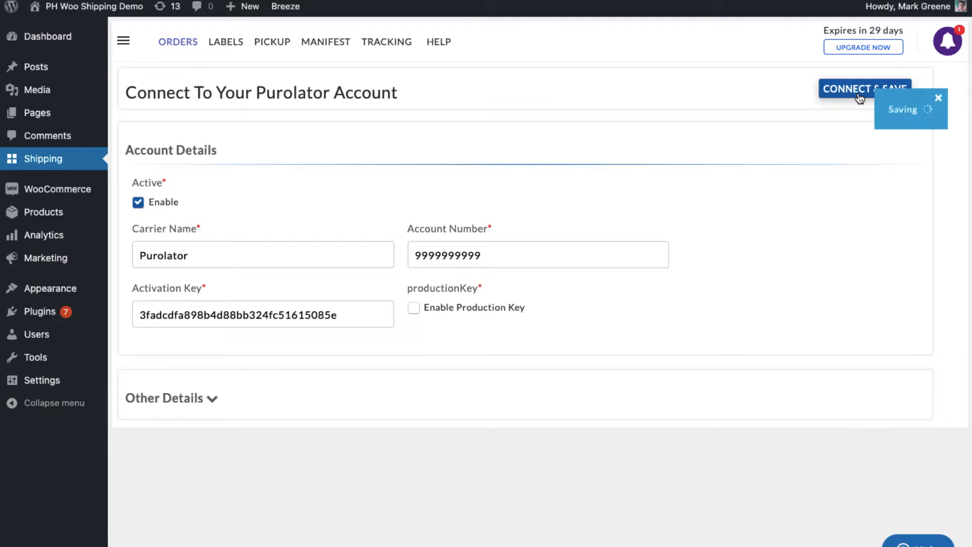
click(864, 88)
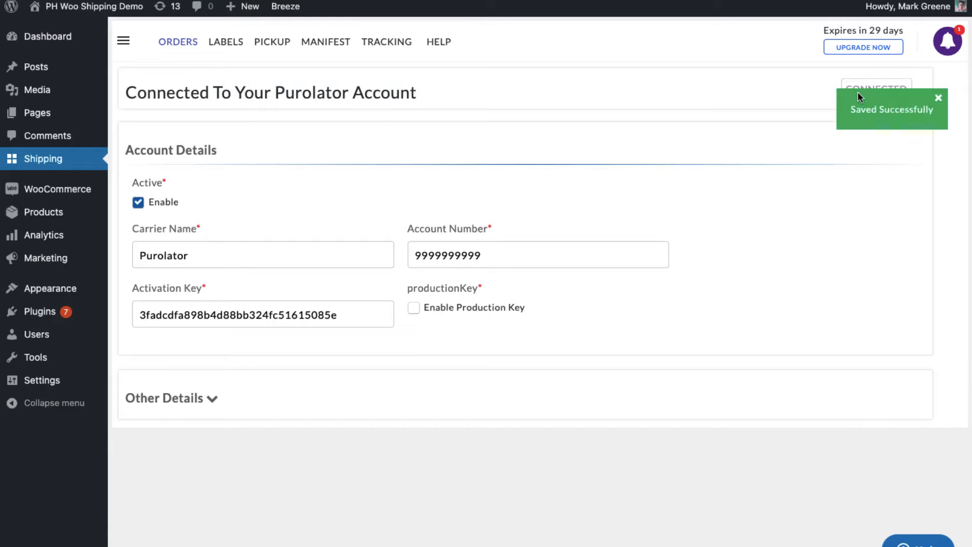
click(123, 40)
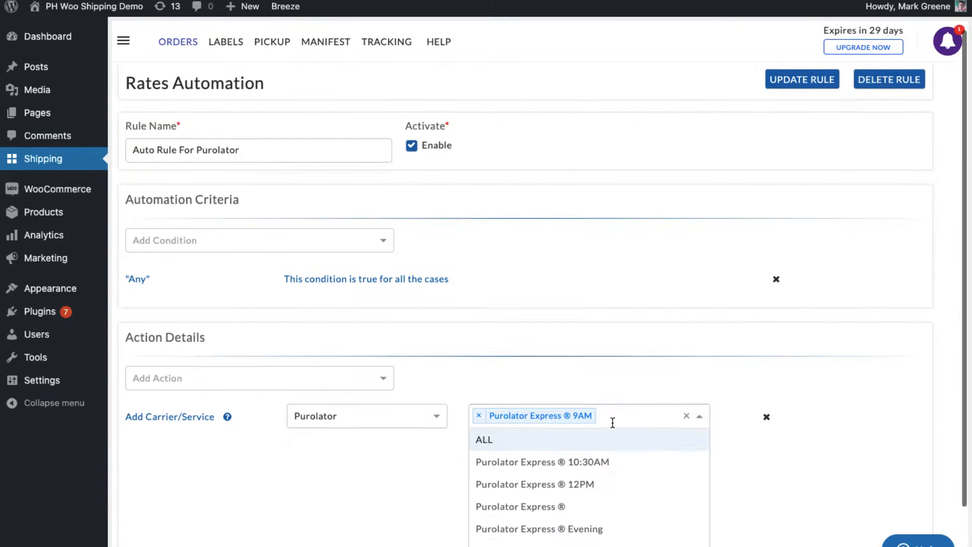
click(542, 462)
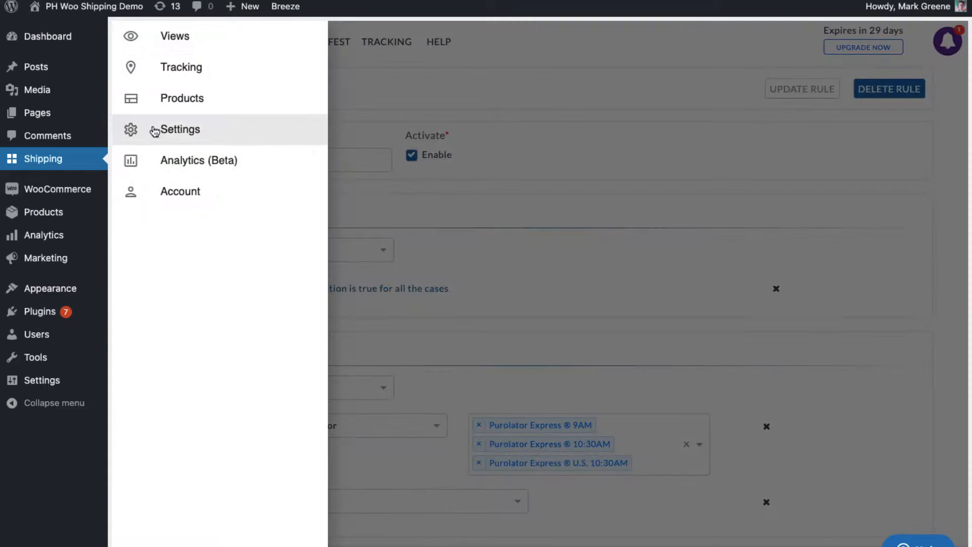
click(180, 129)
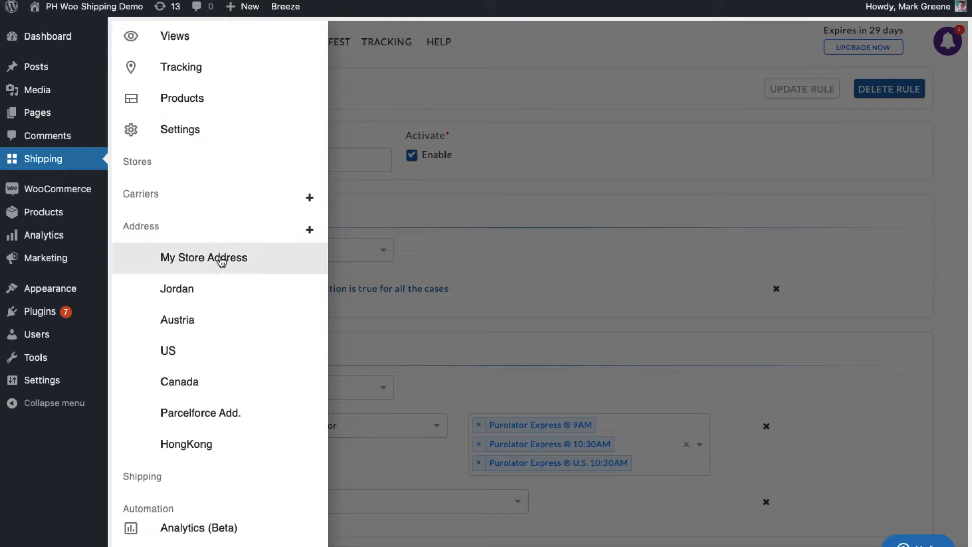
mouse_move(246, 262)
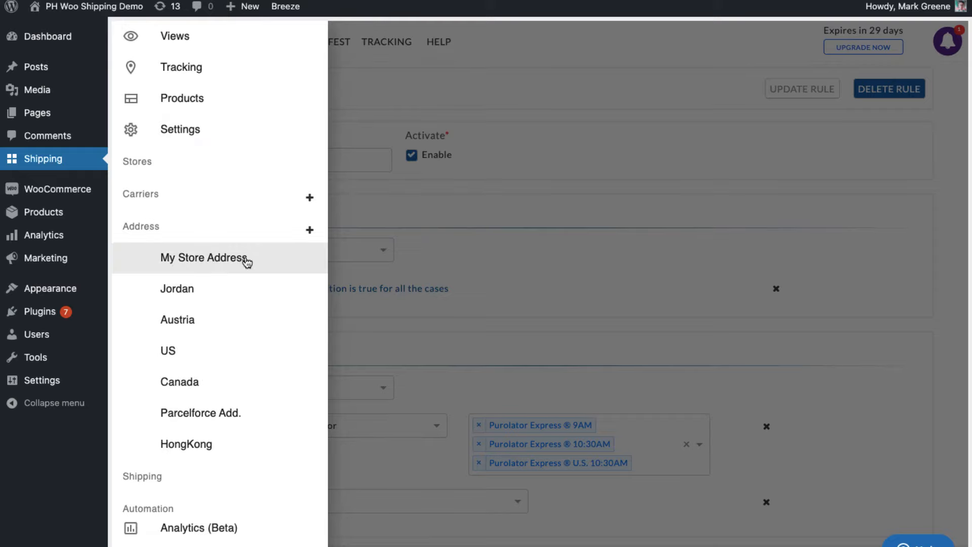
mouse_move(239, 445)
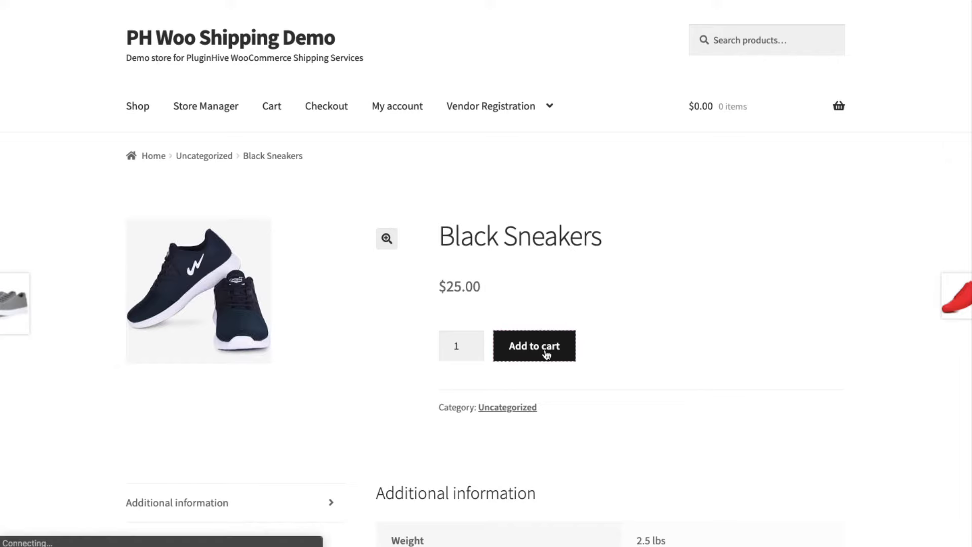
Step: Add Black Sneakers to the cart, enter a Los Angeles destination, choose Purolator Express 10:30AM, and check out
click(534, 345)
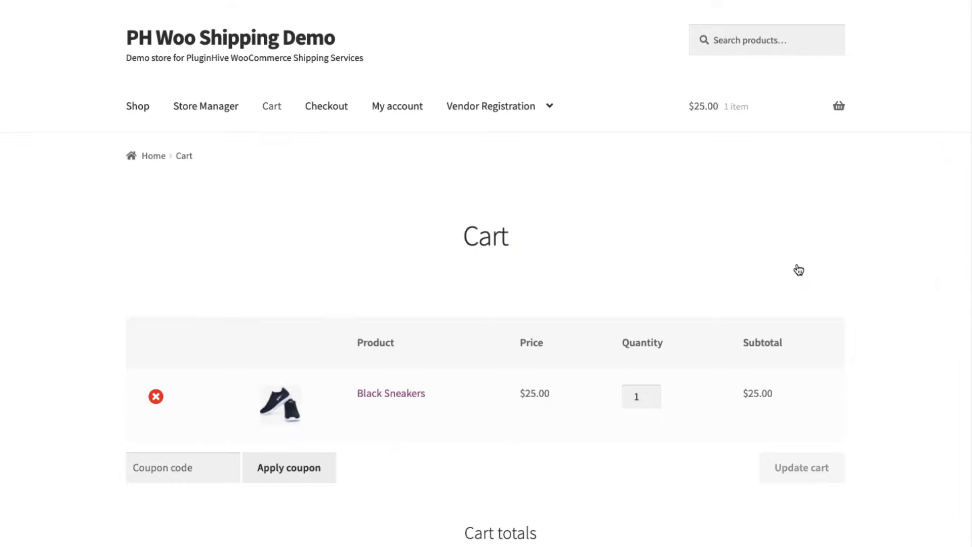
text(Lo)
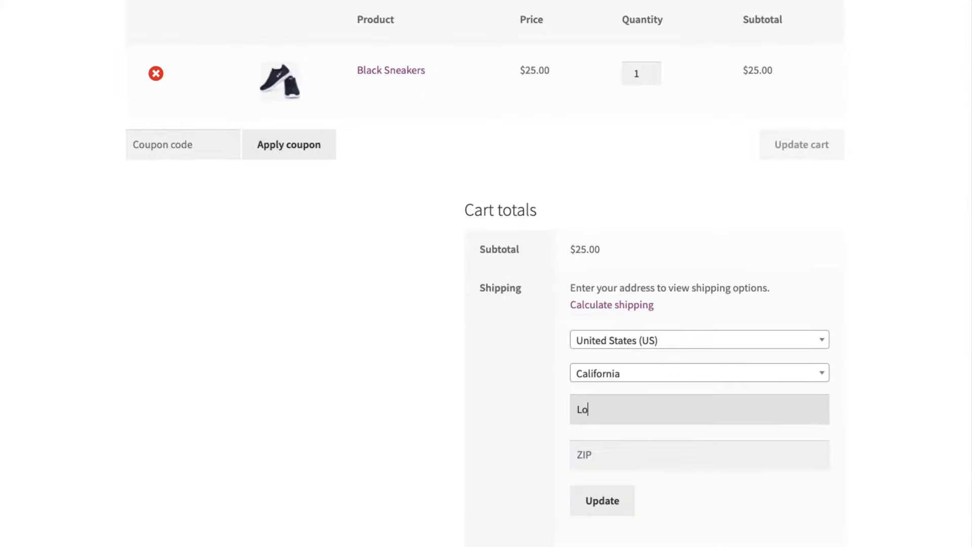
click(601, 500)
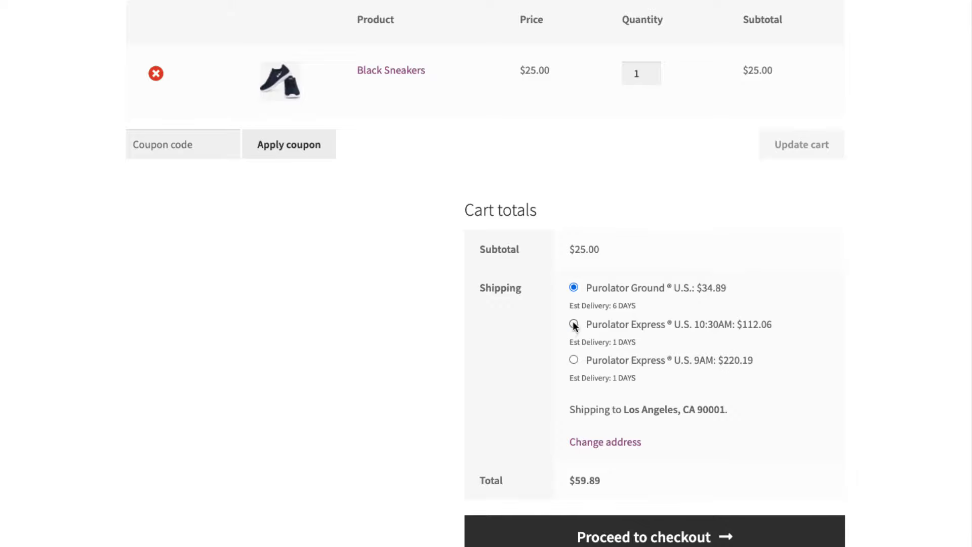
click(572, 324)
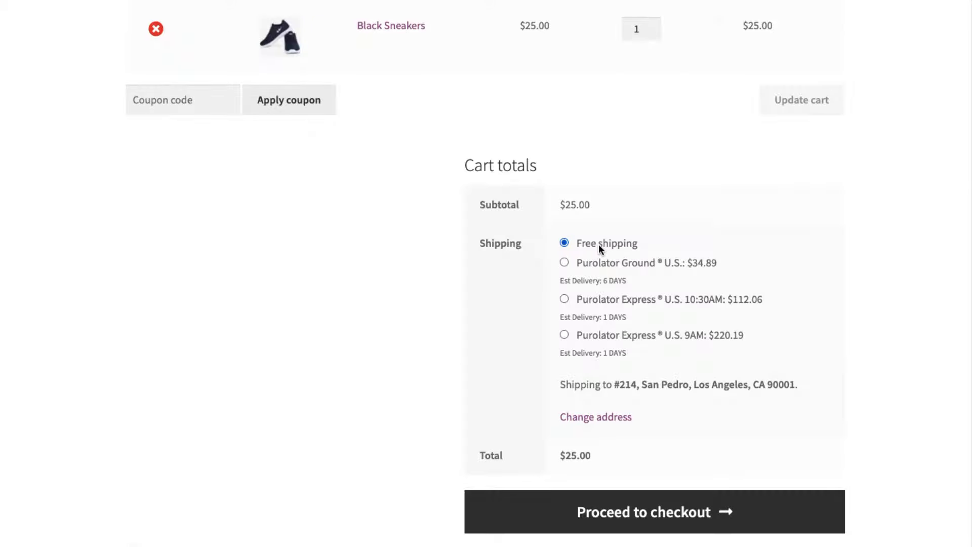
mouse_move(615, 512)
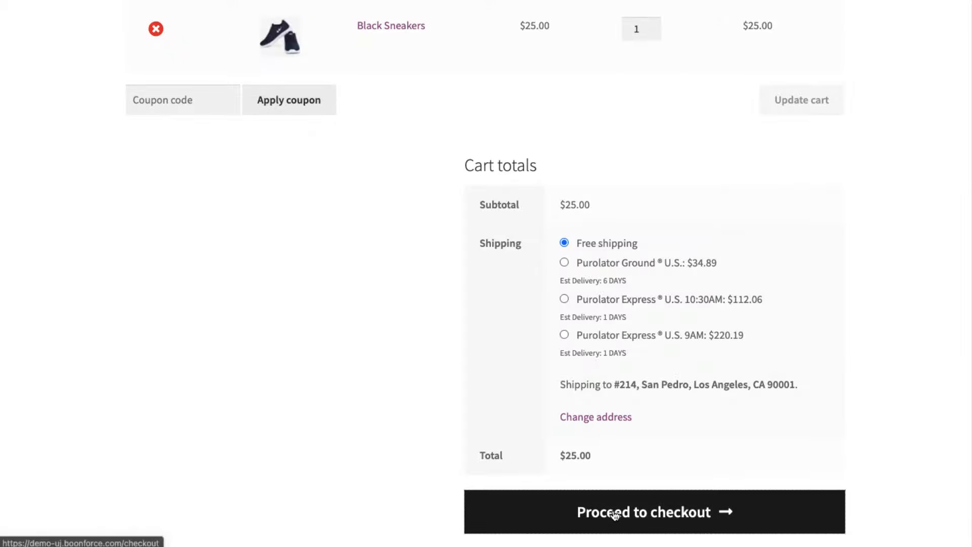
click(653, 511)
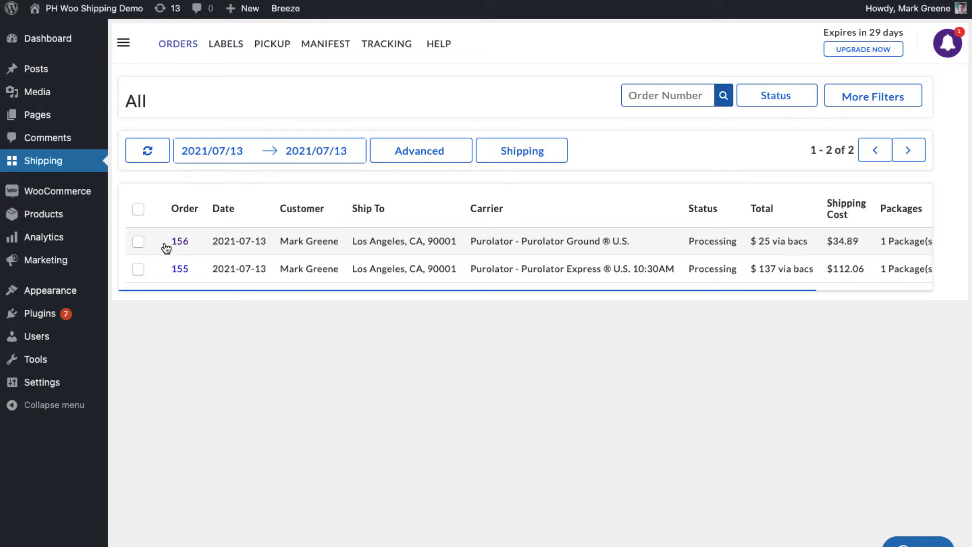
mouse_move(180, 269)
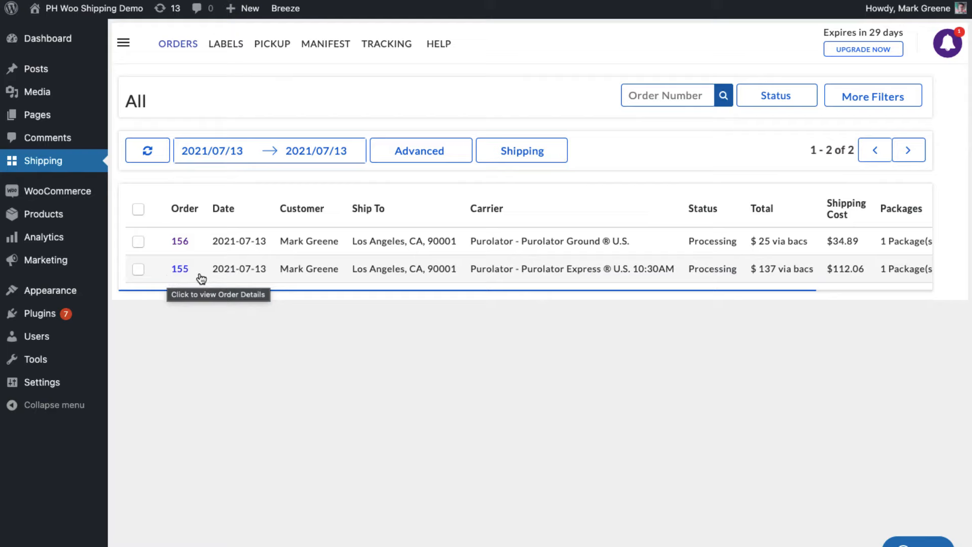
mouse_move(611, 278)
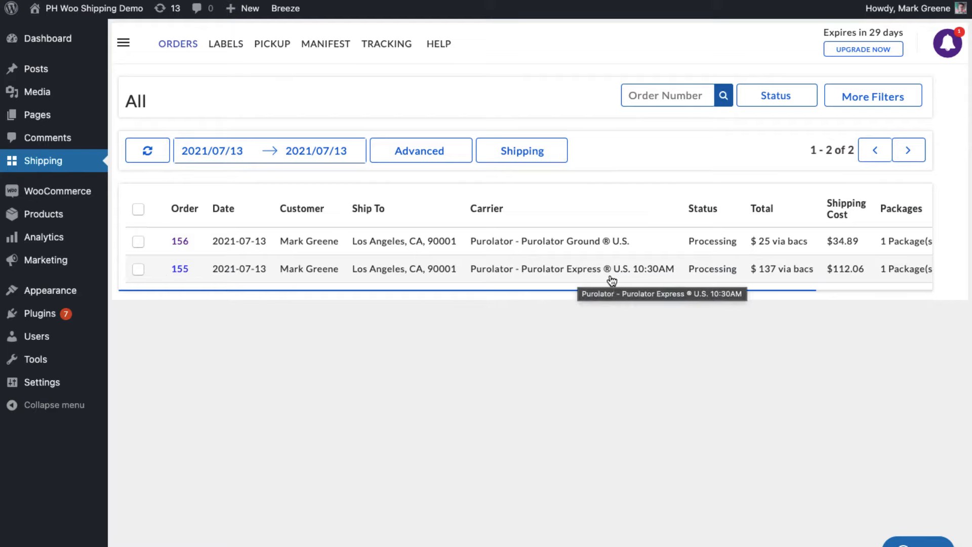
mouse_move(673, 281)
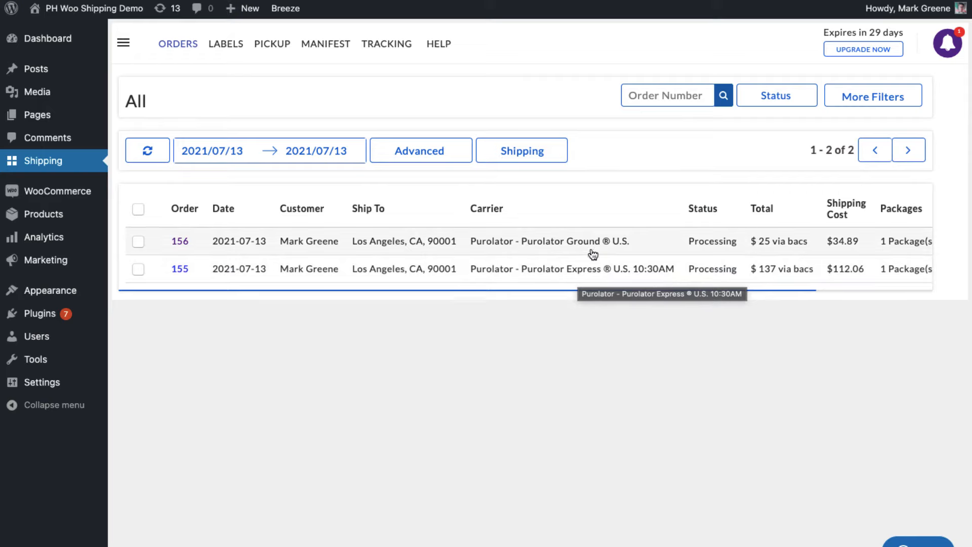
mouse_move(316, 241)
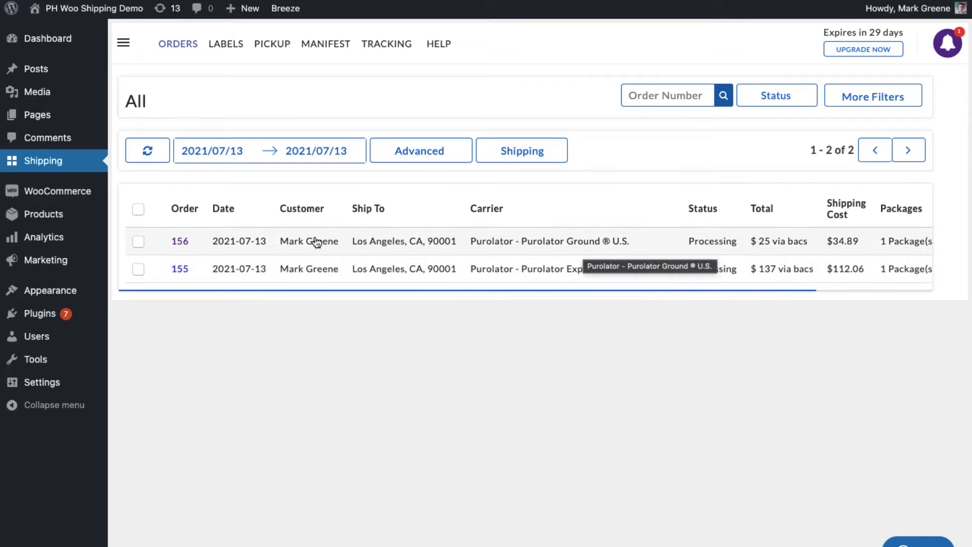
Step: Review order 156's details and select orders 155 and 156
click(180, 241)
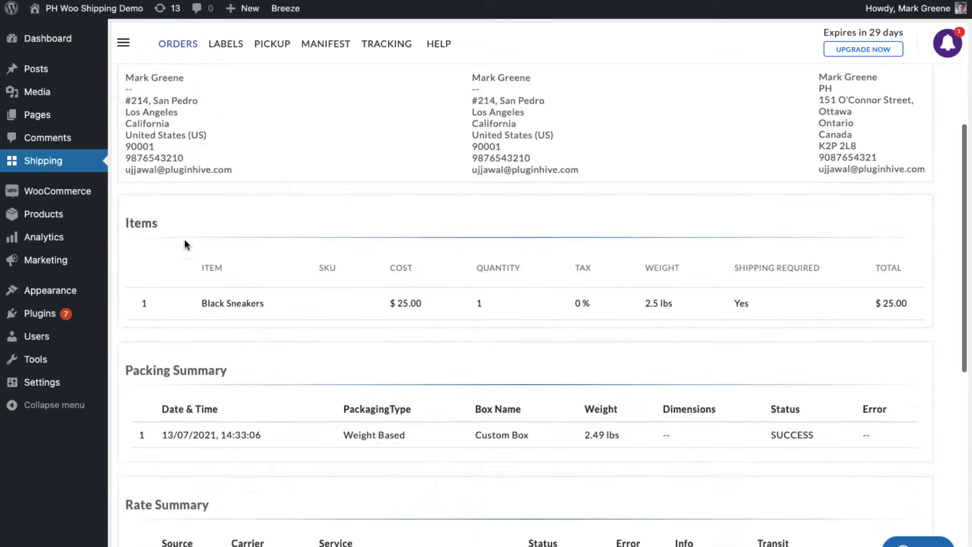
scroll(down, 3)
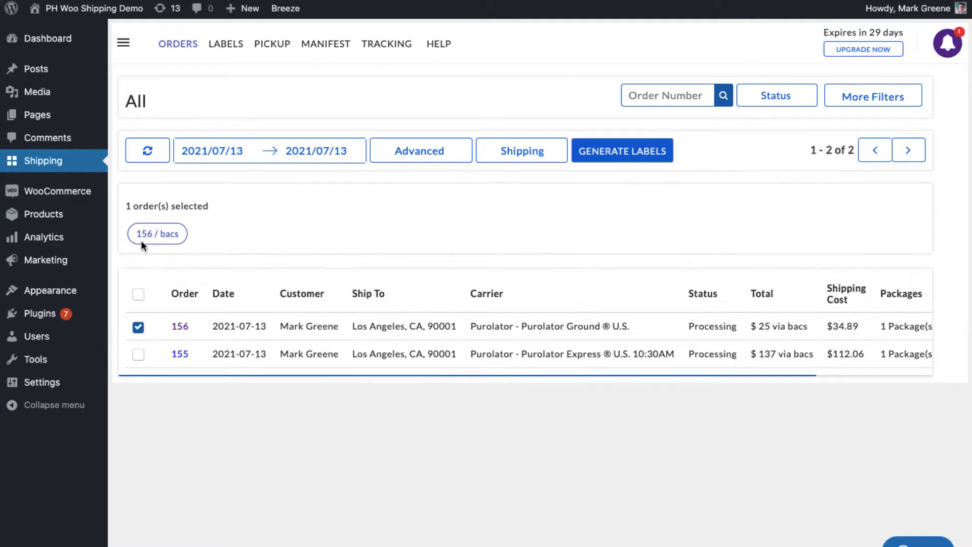
click(138, 354)
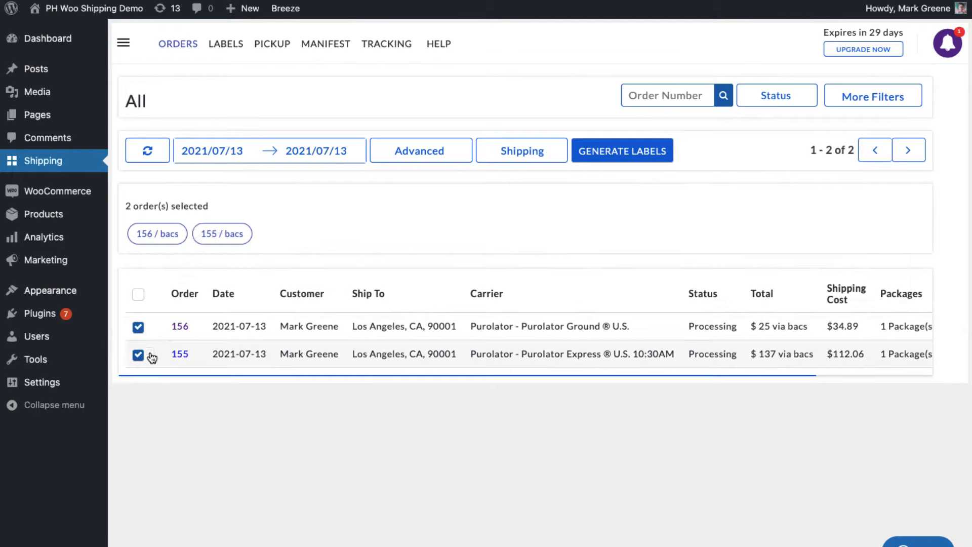
Step: Generate and print Purolator labels for both orders, request pickup, and mark them shipped
click(622, 150)
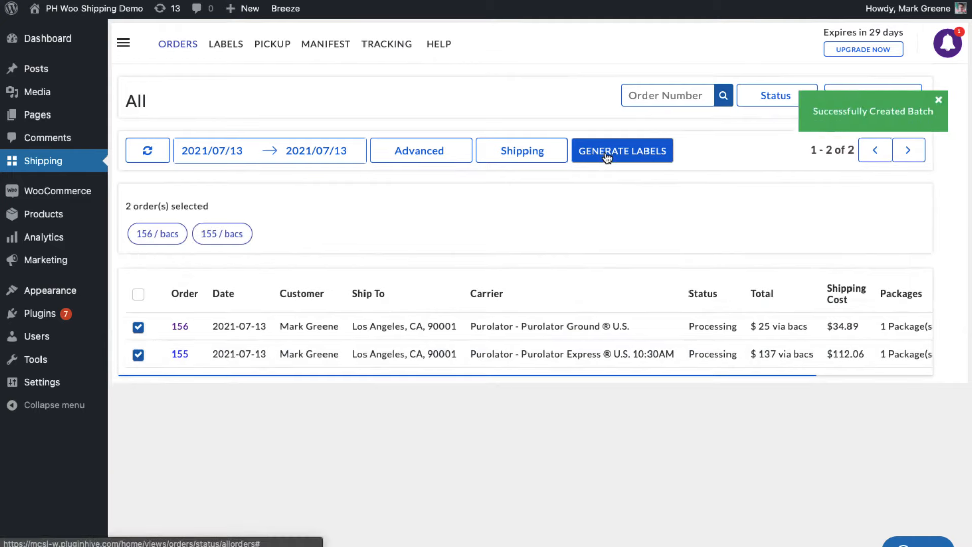
click(622, 150)
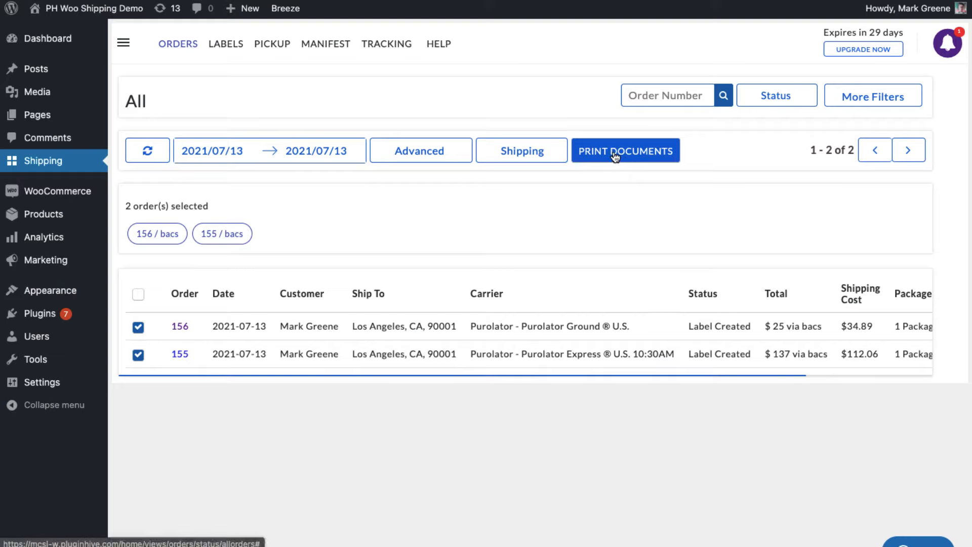
click(625, 149)
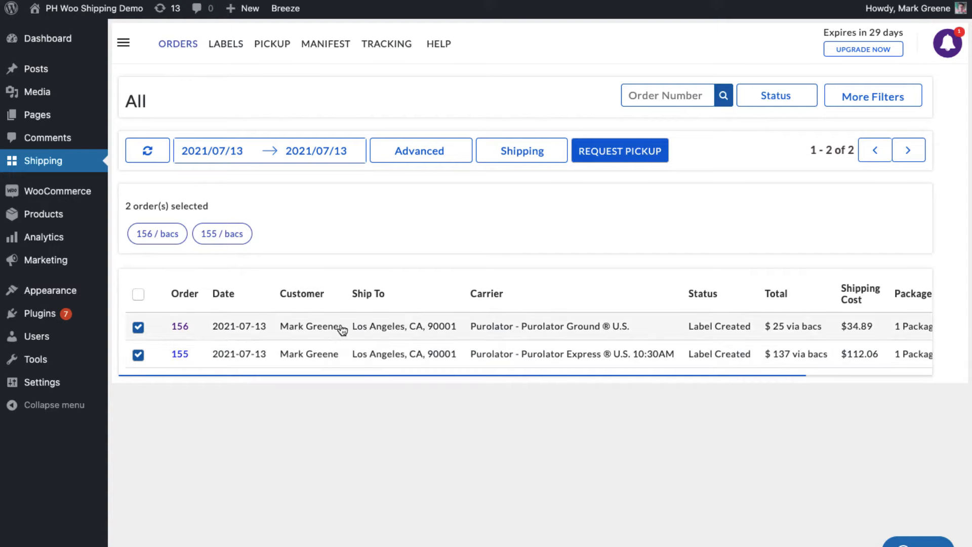
click(619, 150)
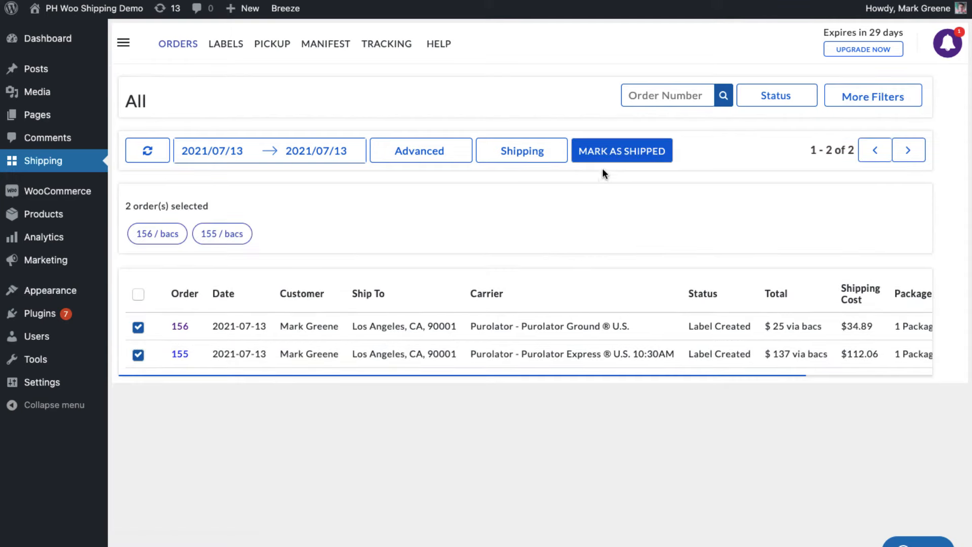
click(621, 149)
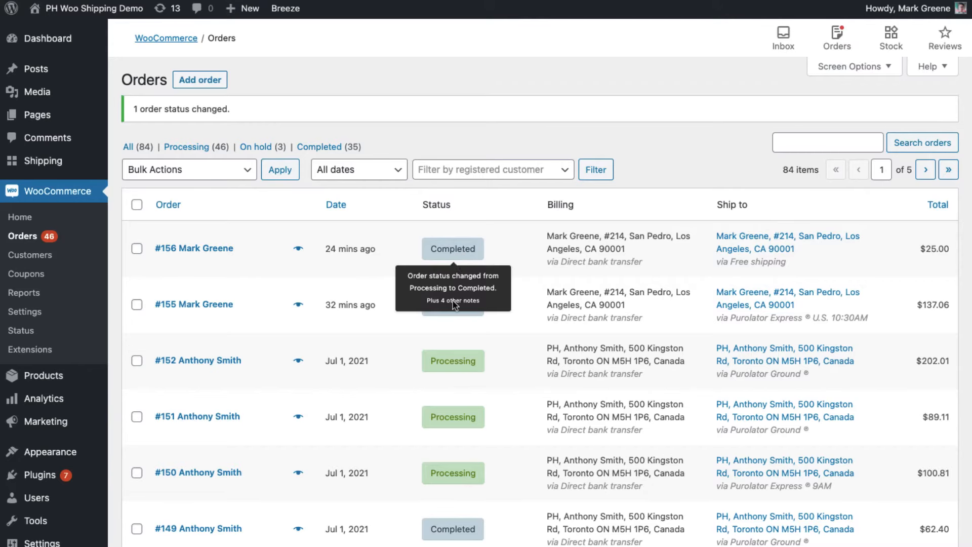
click(193, 303)
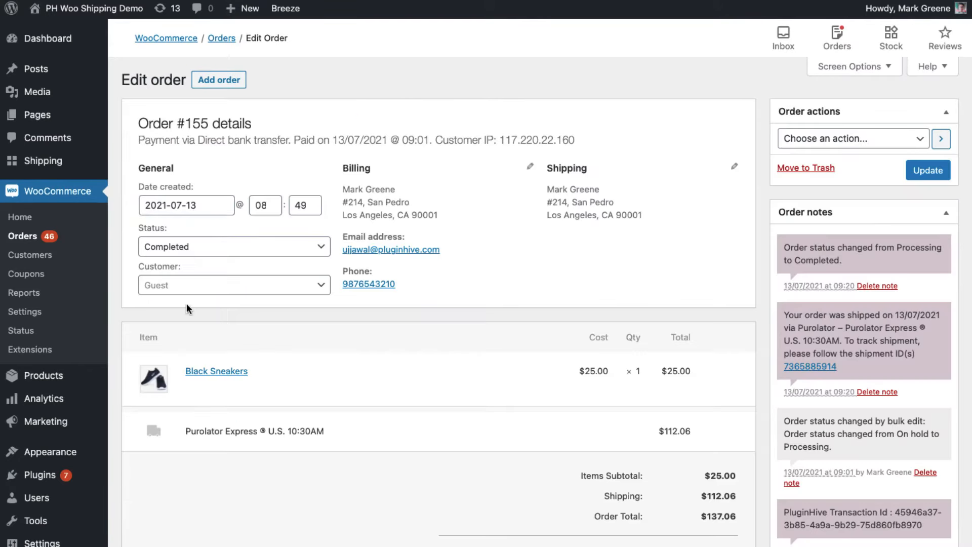
mouse_move(810, 378)
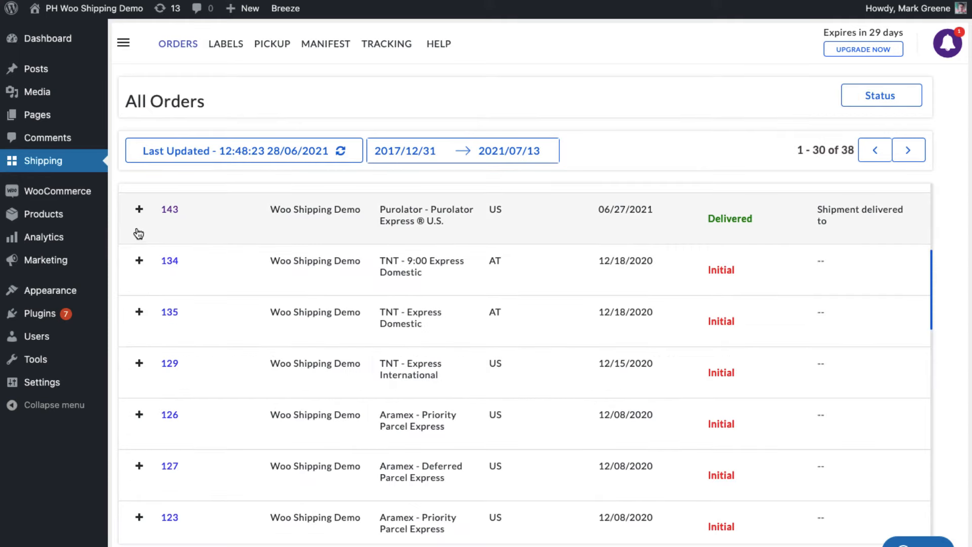
click(139, 210)
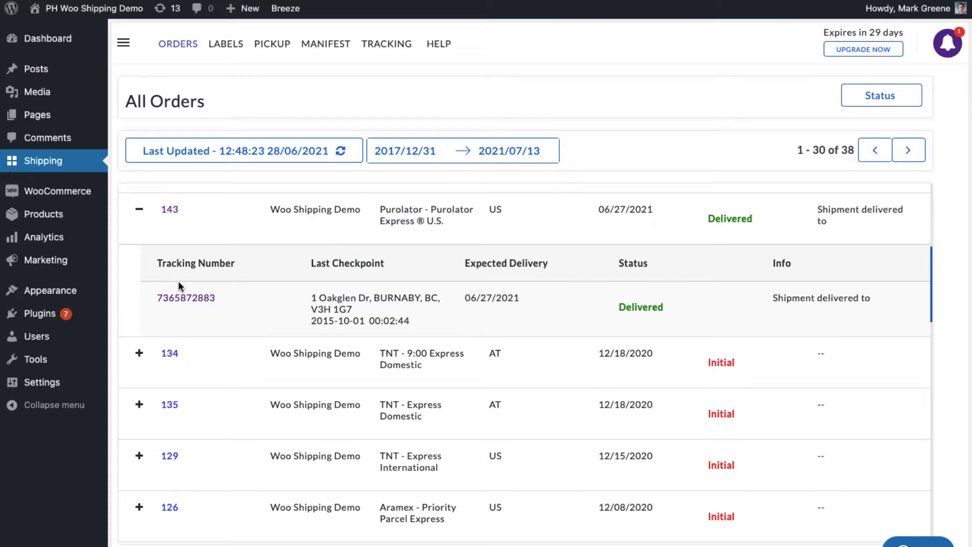
click(186, 297)
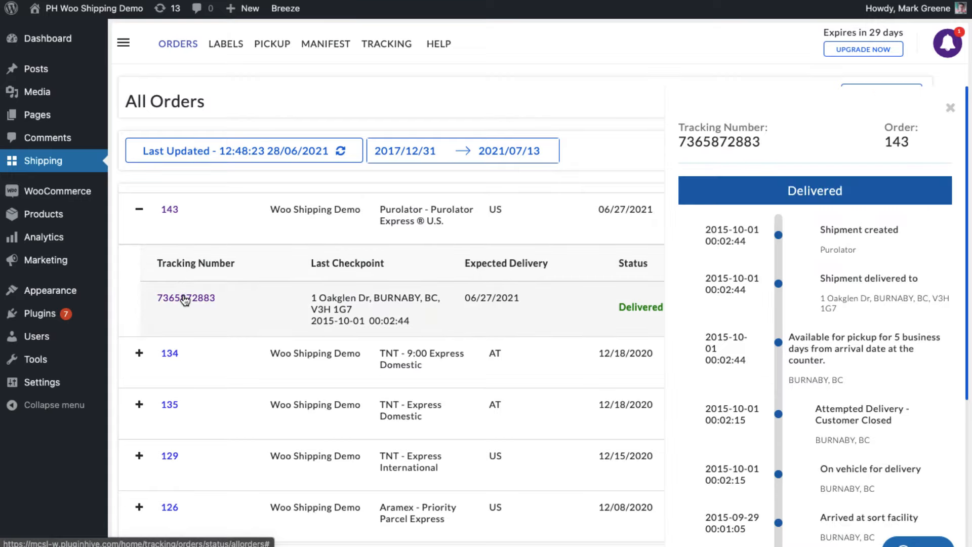